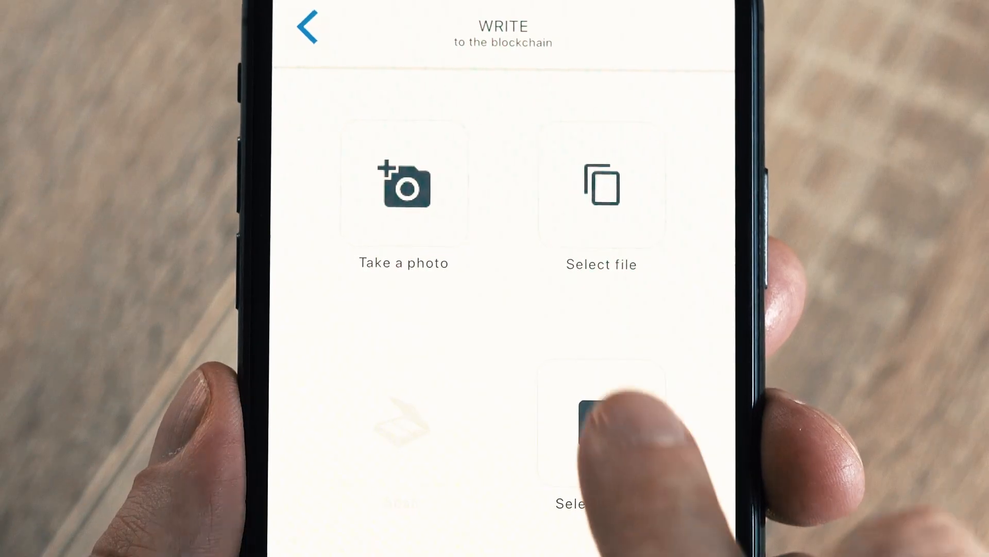
left_click(600, 183)
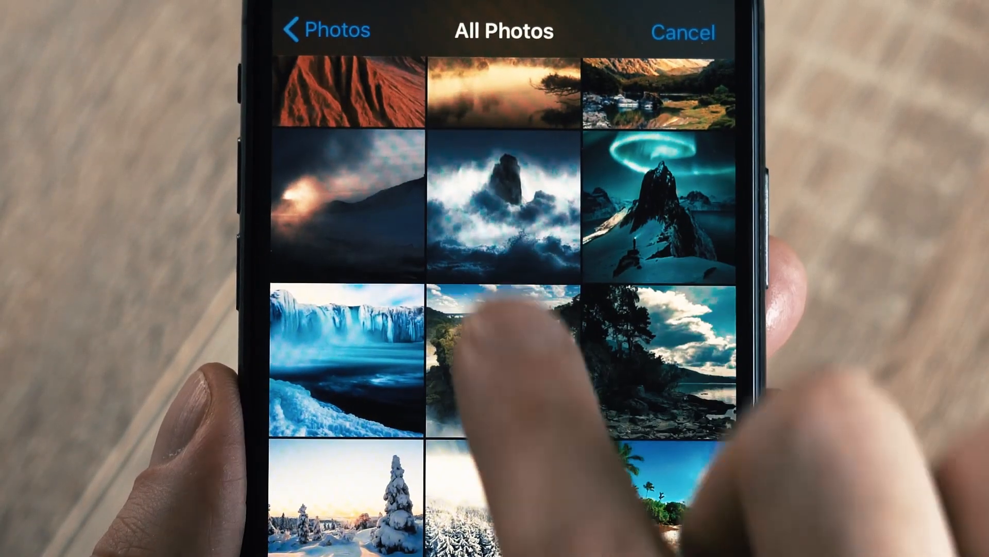